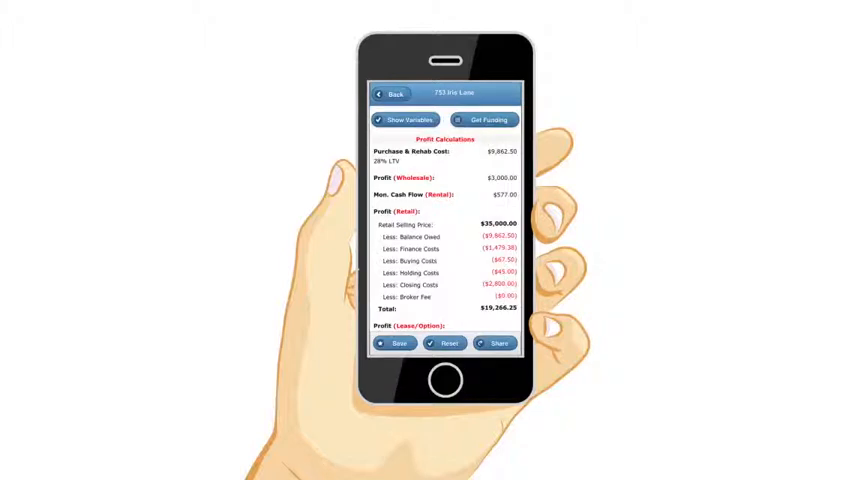
# Step: Show the deal's variables: after-repair value, selling price, offer and repairs sliders
pyautogui.click(406, 120)
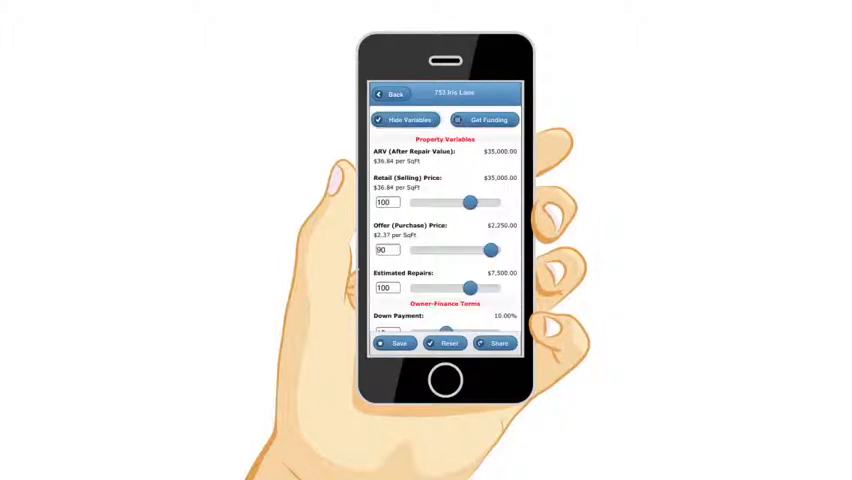